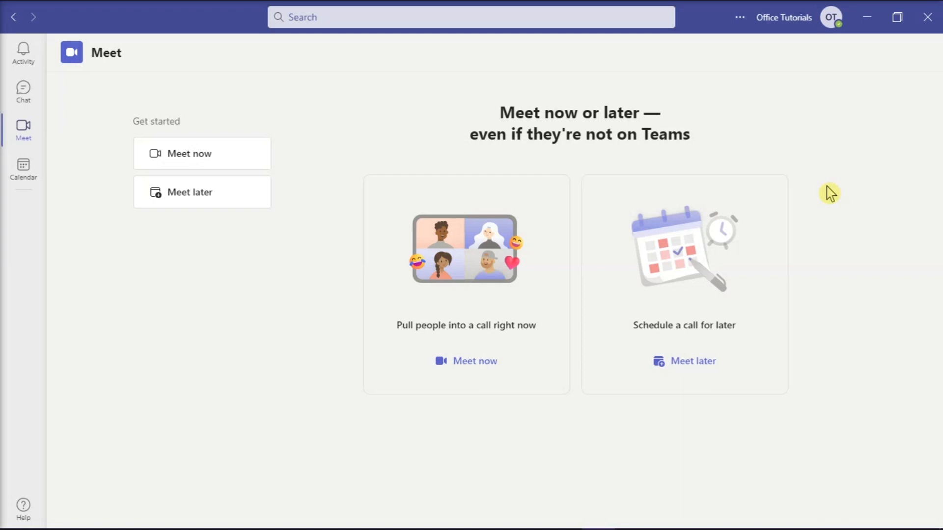
mouse_move(137, 181)
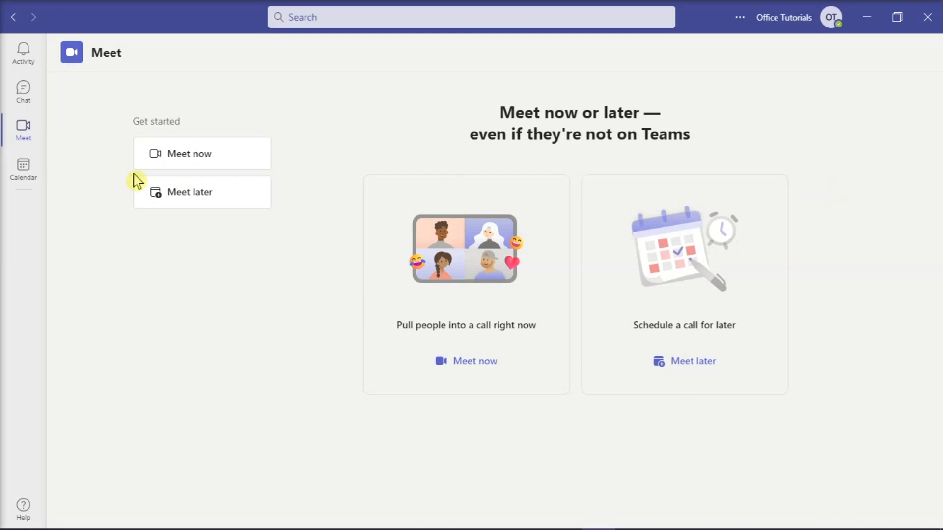
Choose Meet later to reach the Calendar work-week view for May 2022
click(22, 170)
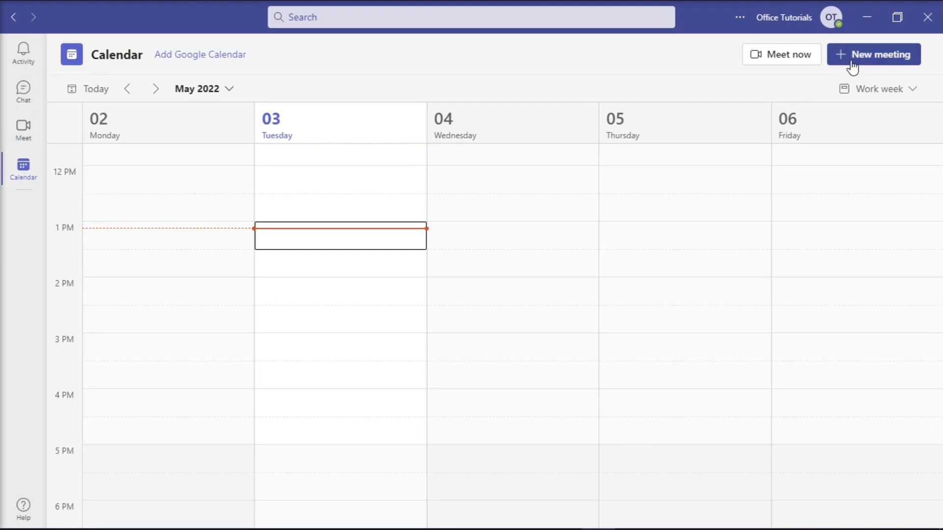
Start a new meeting, getting a blank form for 5/3/2022, 1:30–2:00 PM
click(873, 54)
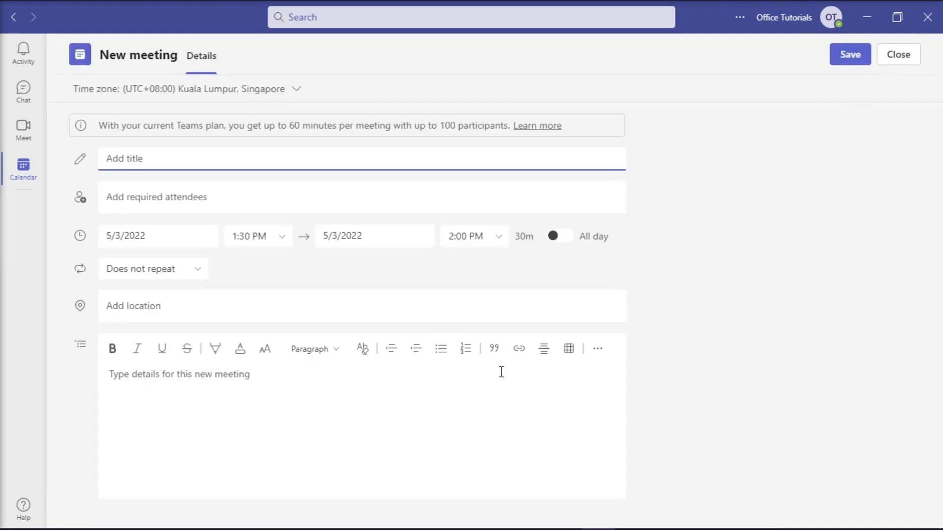
mouse_move(519, 349)
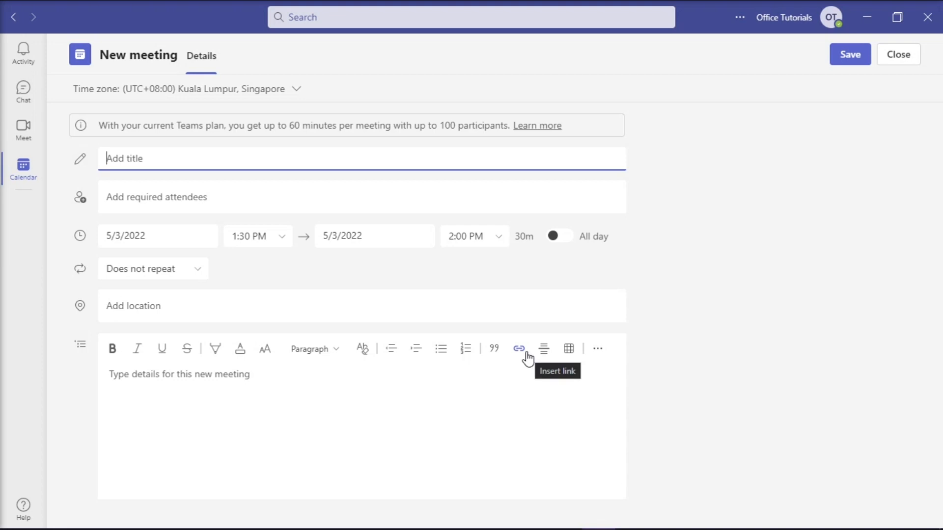
Insert a hyperlink displayed as 'Document1' pointing to the OneDrive share URL in the details
click(519, 349)
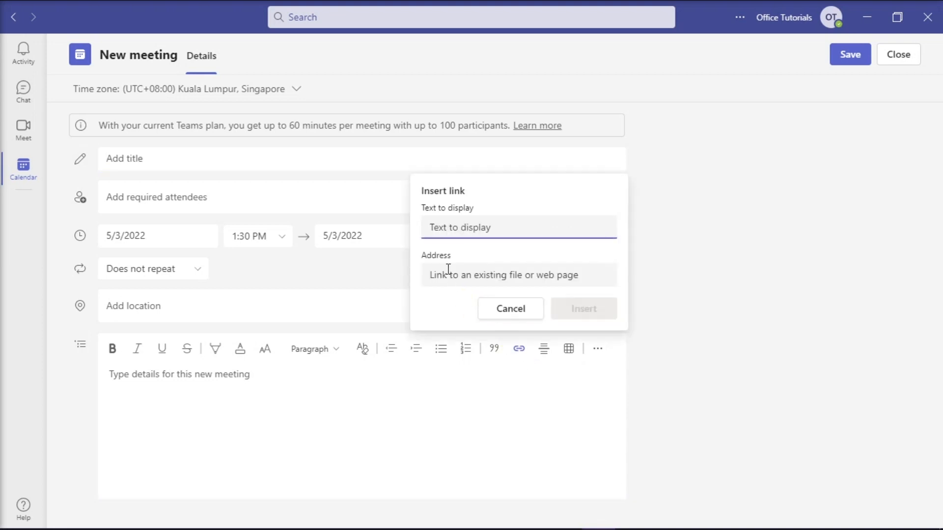
click(518, 275)
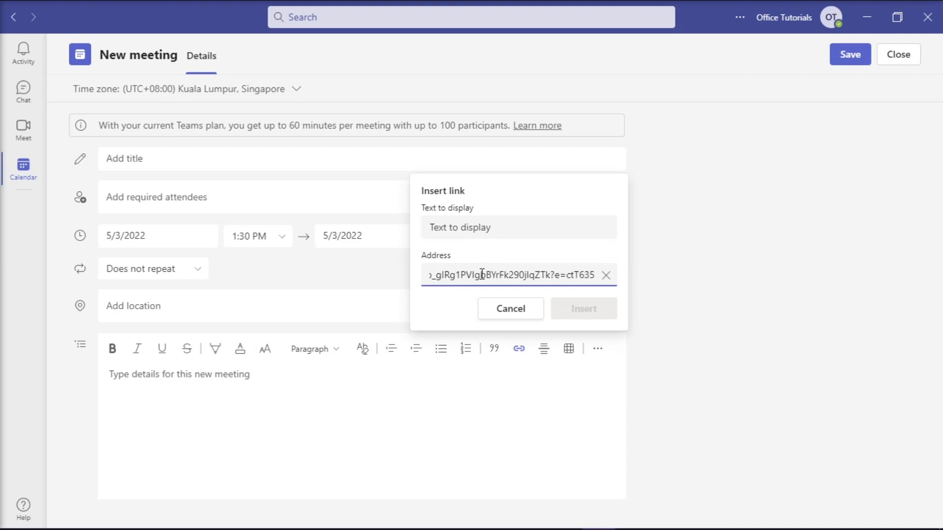
text(Document1)
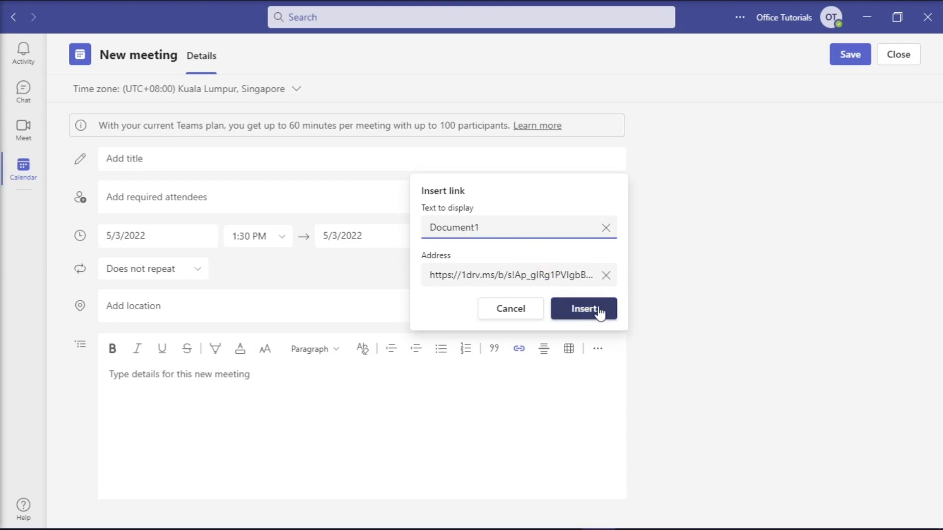
click(583, 308)
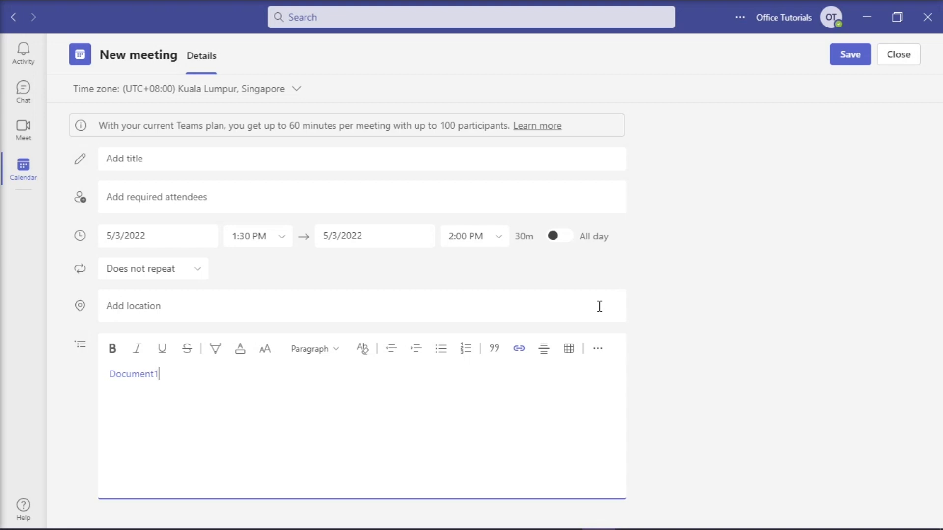
mouse_move(600, 311)
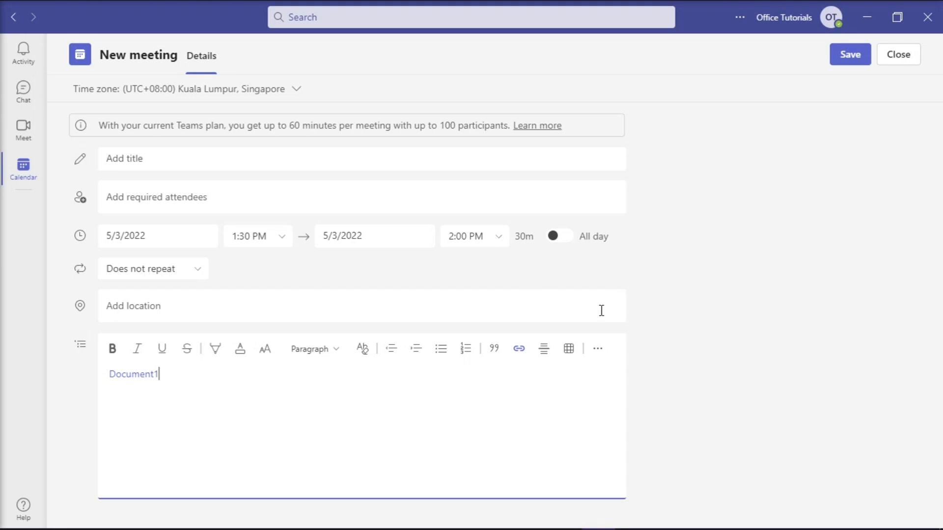
click(23, 127)
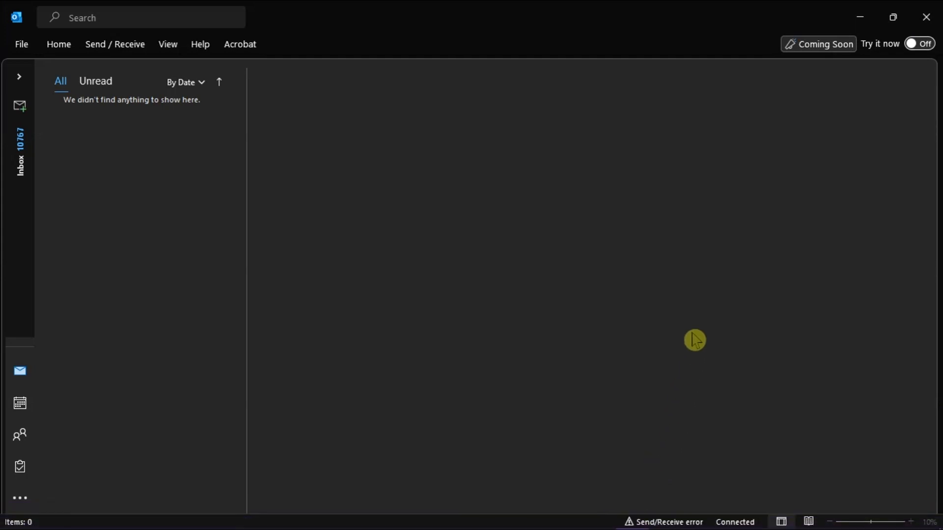
mouse_move(454, 330)
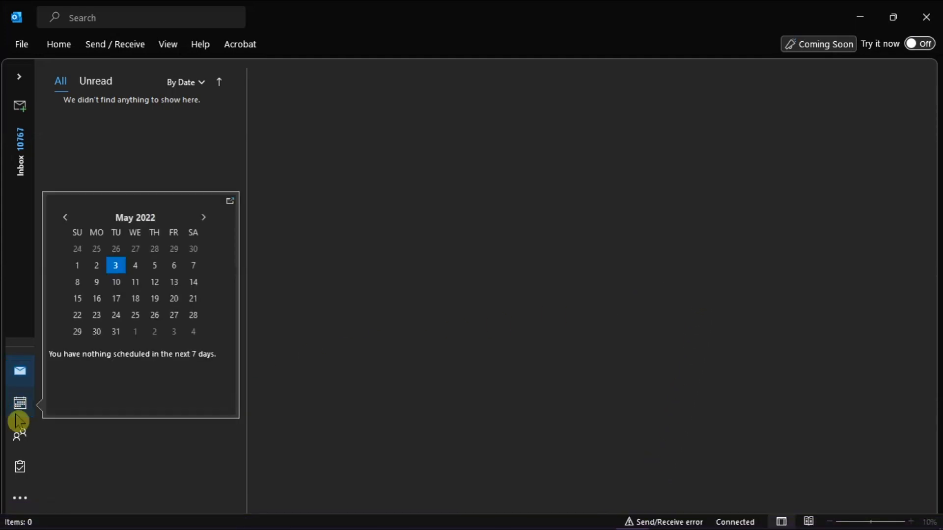
Create a new Outlook calendar appointment and make it a Teams meeting with a join link
click(20, 402)
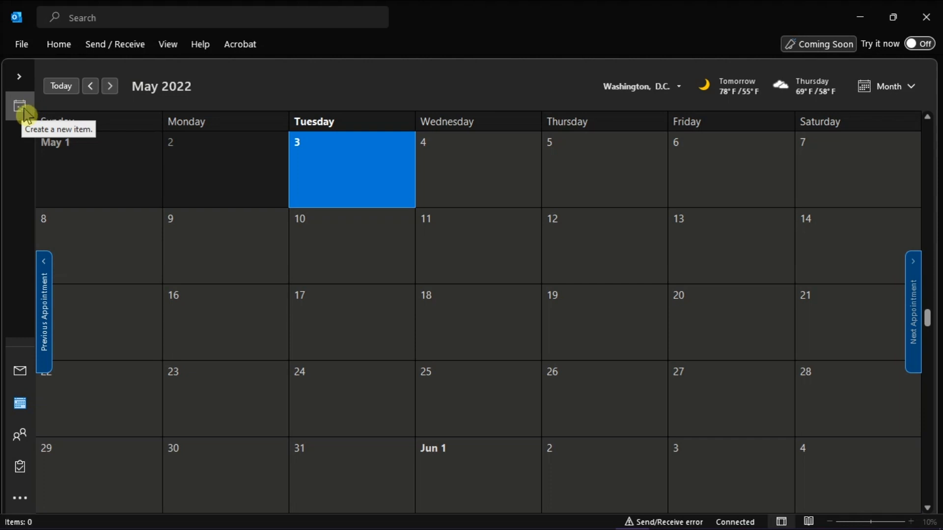
click(20, 105)
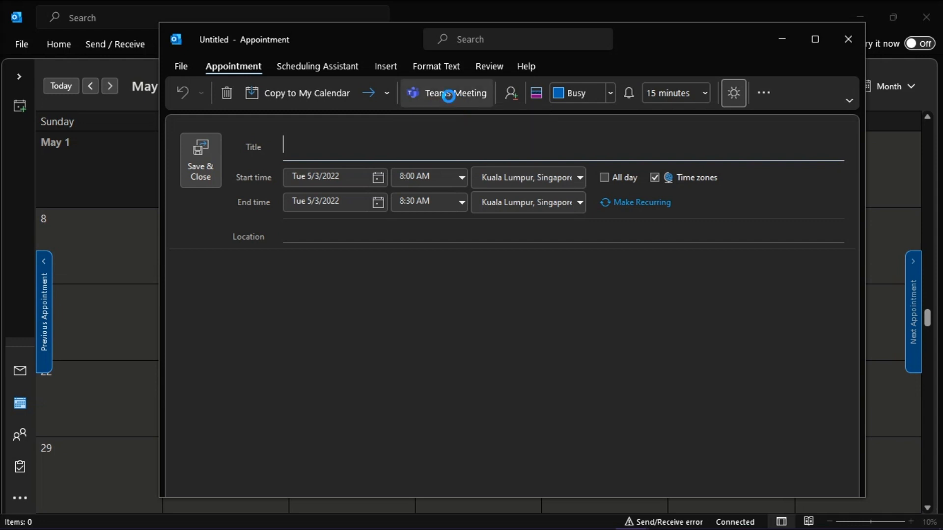
click(445, 92)
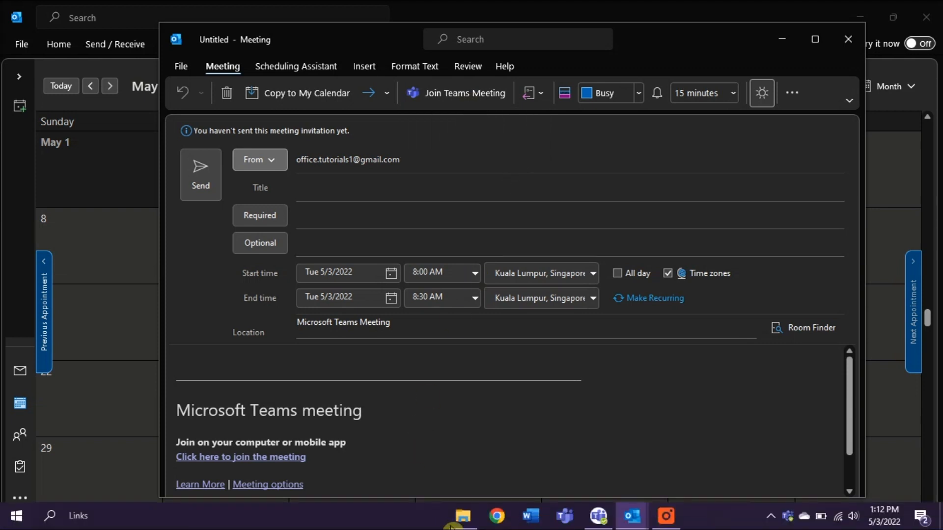
Select 'Getting started with OneDrive.pdf' in OneDrive - Personal for attaching to the invite
click(461, 516)
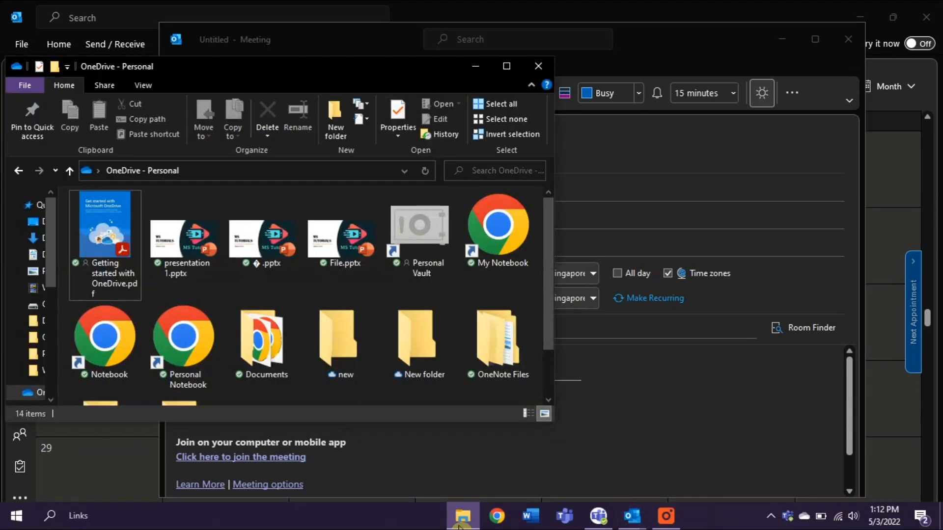
click(105, 235)
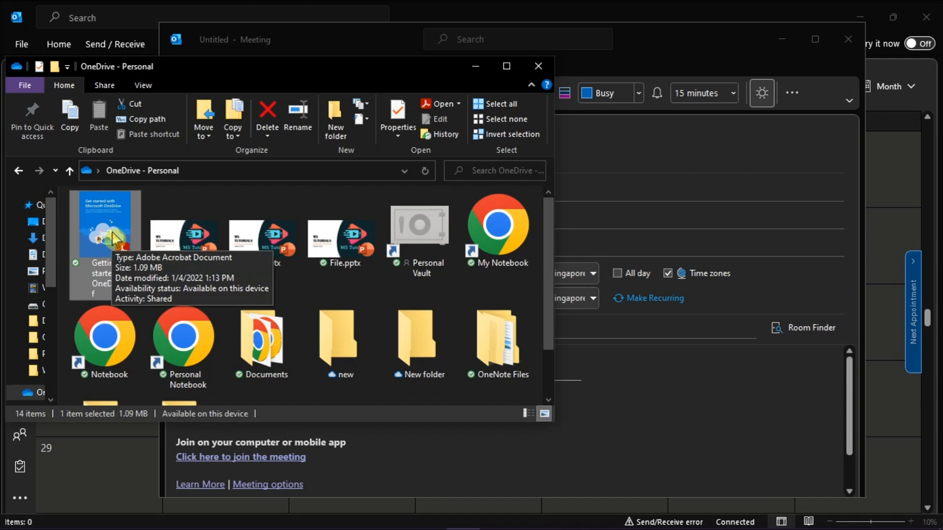
mouse_move(598, 354)
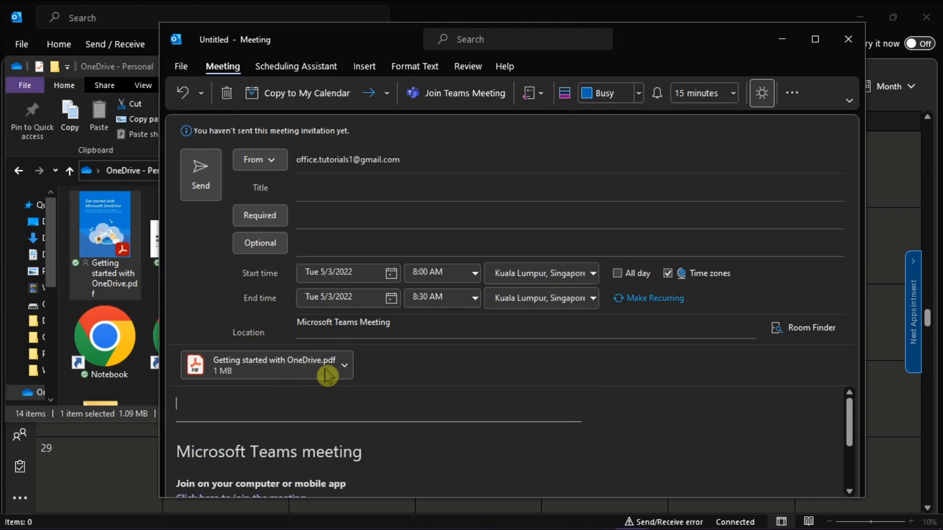
mouse_move(398, 392)
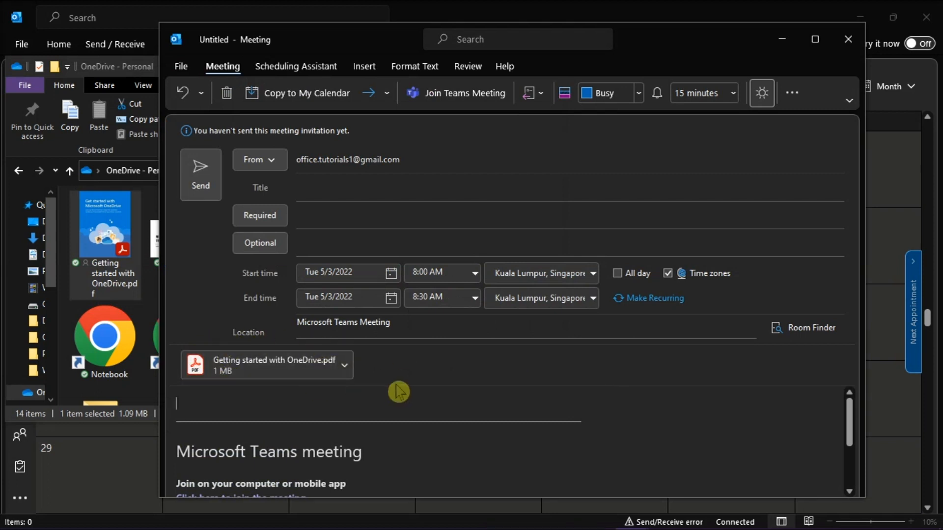